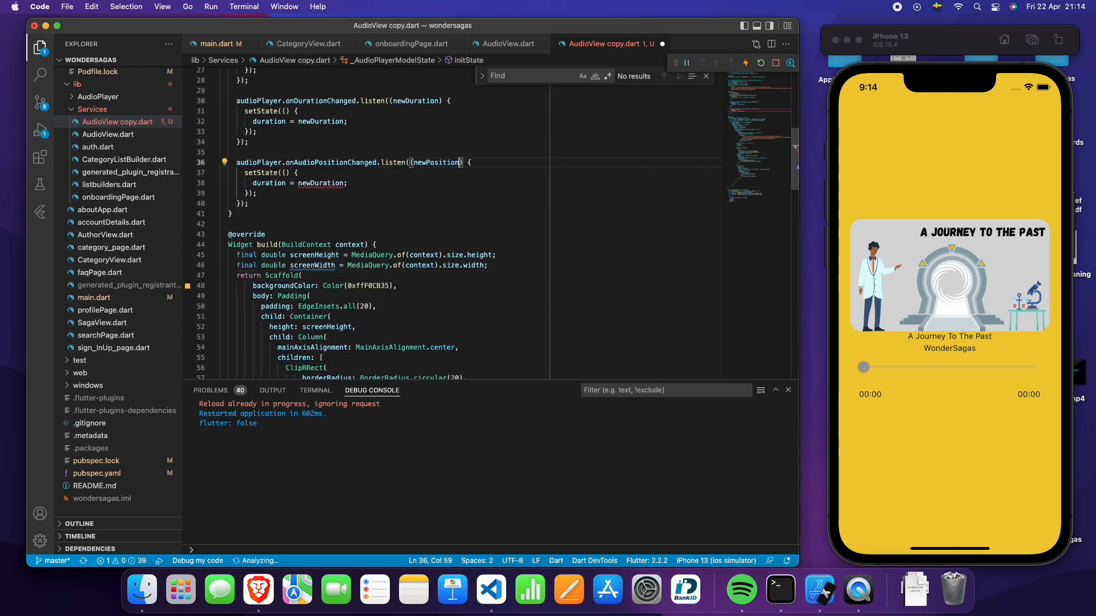
# - Start playback in the iOS Simulator, showing the pause button and 00:03 / 07:33 progress
pyautogui.click(949, 409)
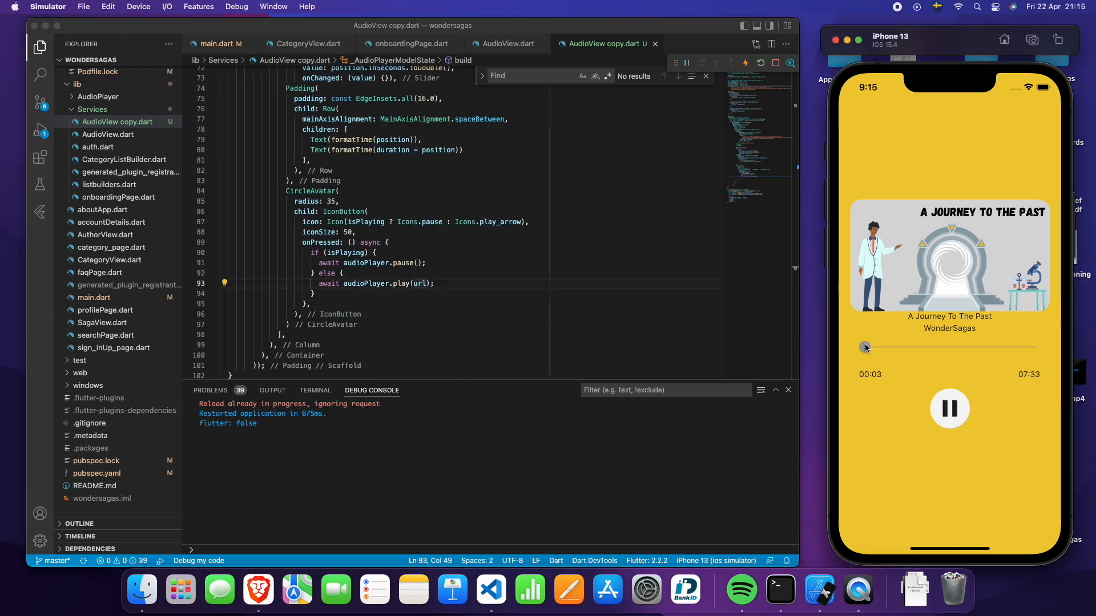